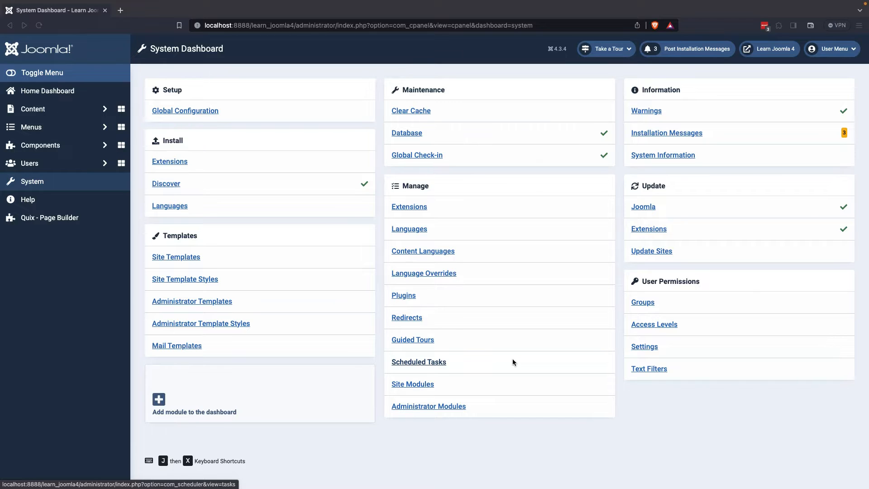
{"action": "mouse_move", "coordinate": [506, 427]}
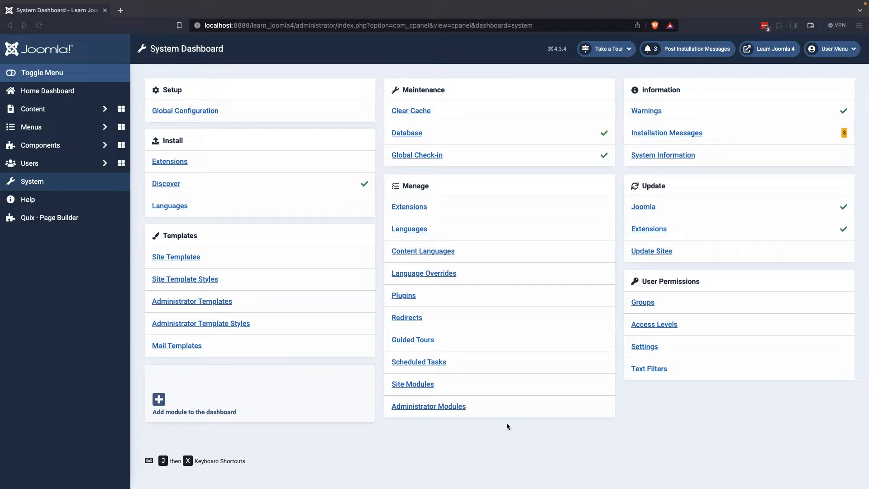
Step: Go to the Site Modules list and start a new site module
{"action": "left_click", "coordinate": [413, 385]}
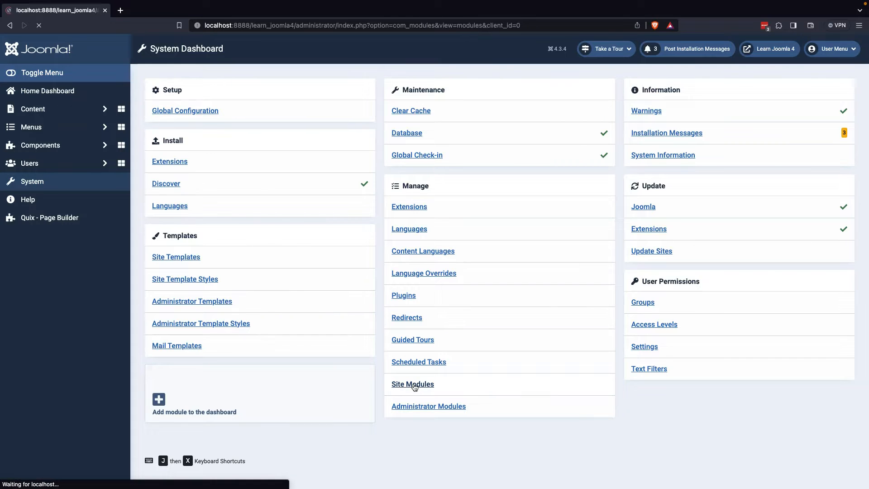
{"action": "left_click", "coordinate": [412, 383]}
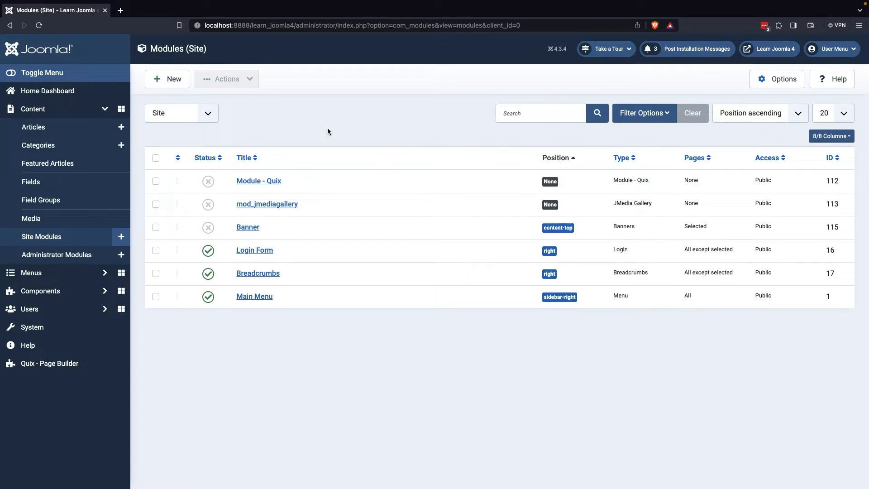
{"action": "left_click", "coordinate": [166, 79]}
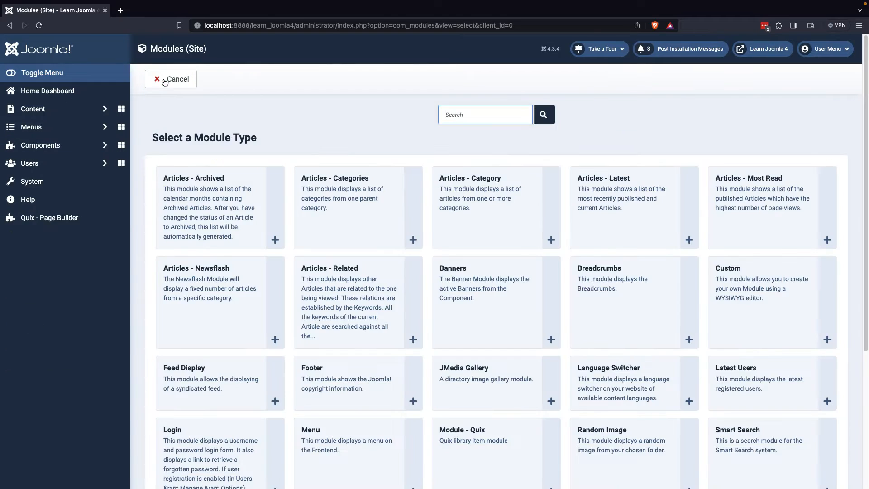
Step: Choose the Custom module type and title it 'New Module'
{"action": "left_click", "coordinate": [765, 282]}
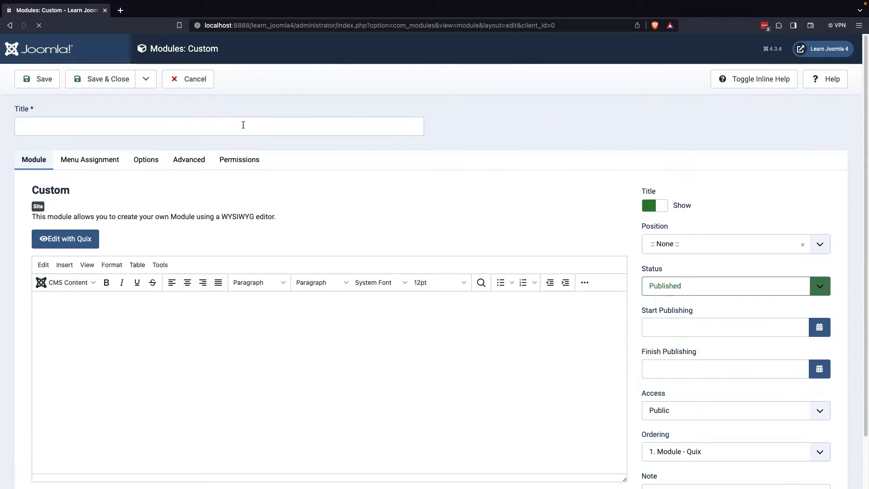
{"action": "left_click", "coordinate": [219, 126]}
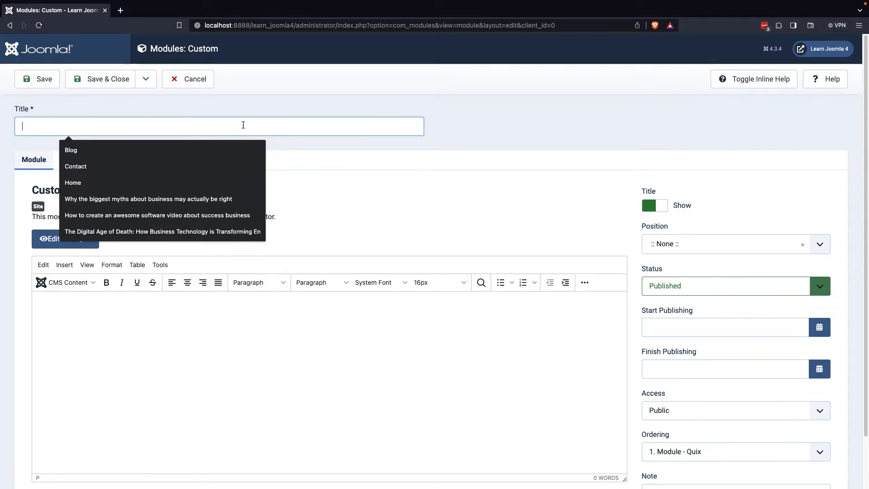
{"action": "type", "text": "New"}
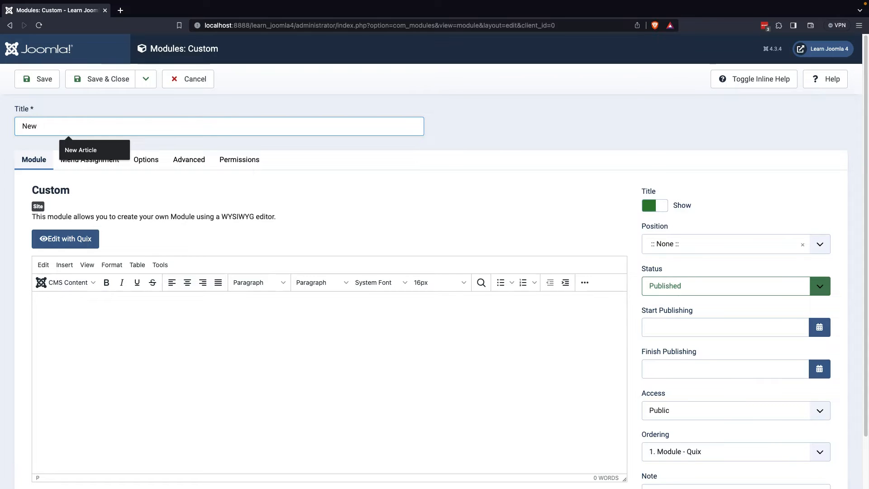
{"action": "type", "text": "Module"}
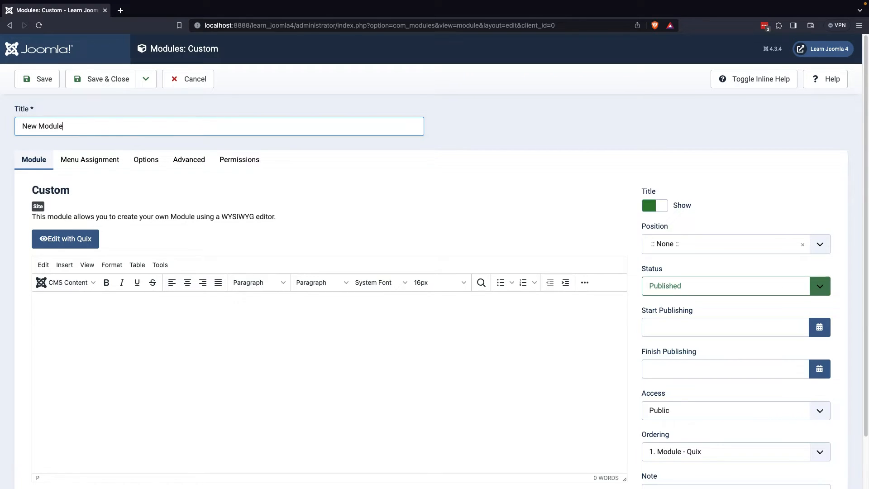
{"action": "mouse_move", "coordinate": [433, 181]}
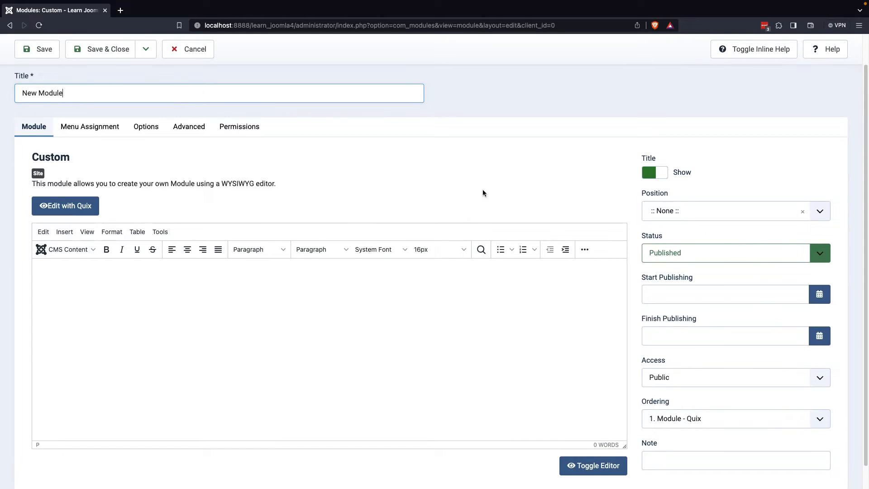
{"action": "mouse_move", "coordinate": [93, 267]}
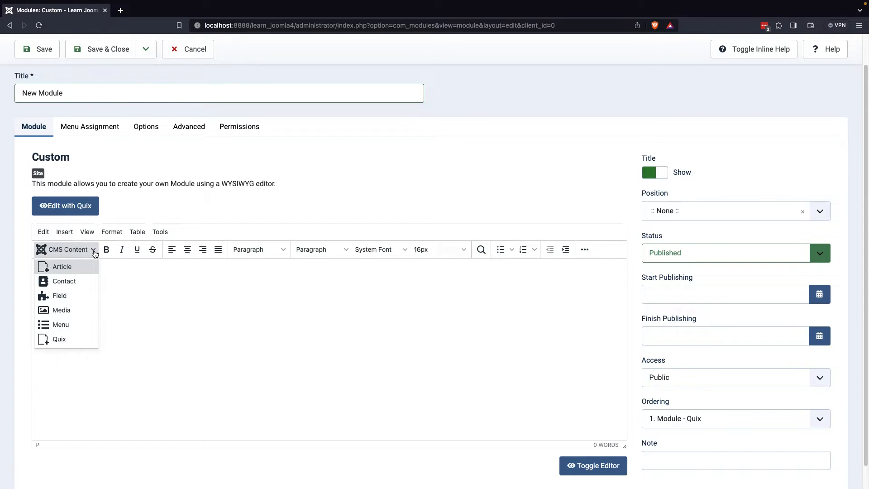
{"action": "mouse_move", "coordinate": [59, 339]}
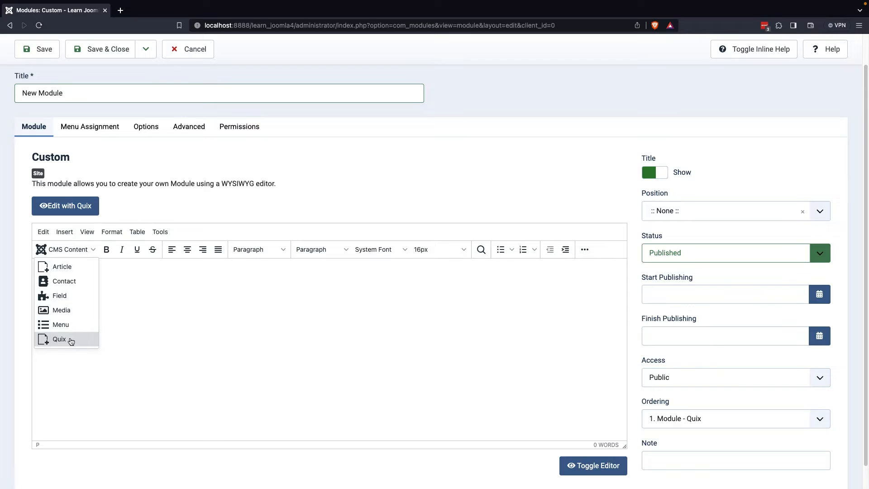
{"action": "mouse_move", "coordinate": [60, 338]}
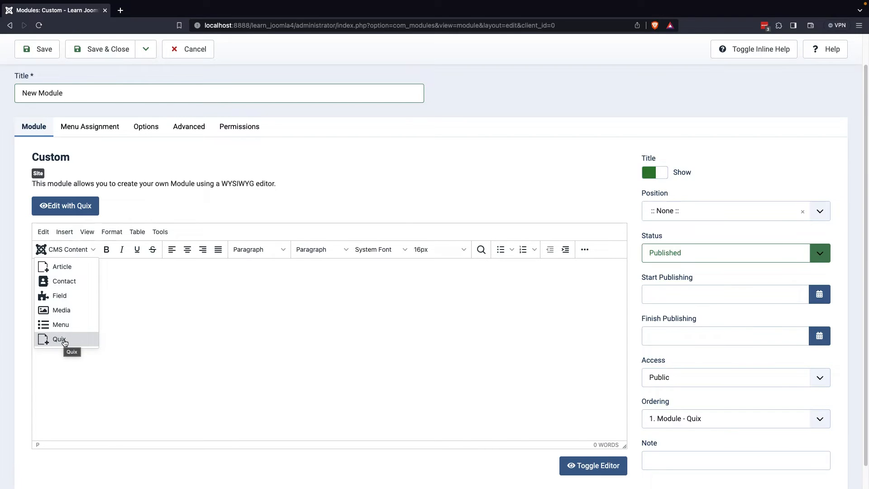
Step: Insert the Hero Quix layout, place it in content-top, hide the title, and save
{"action": "left_click", "coordinate": [60, 338]}
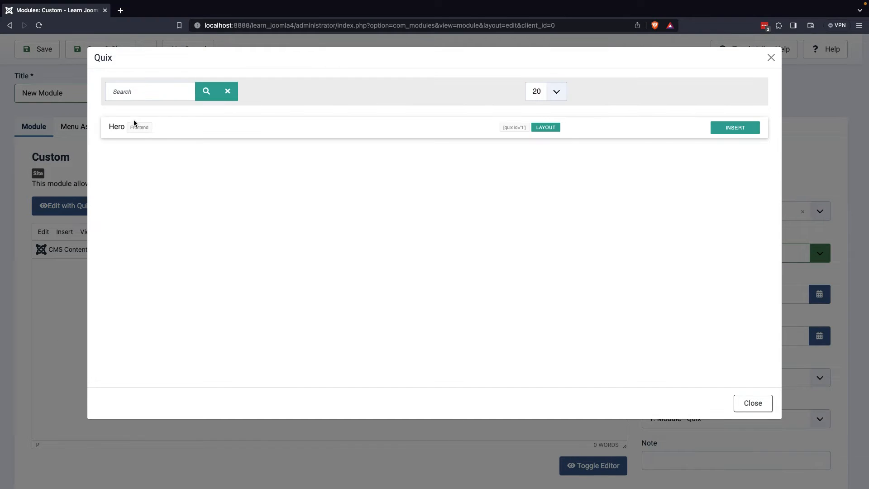
{"action": "mouse_move", "coordinate": [729, 145]}
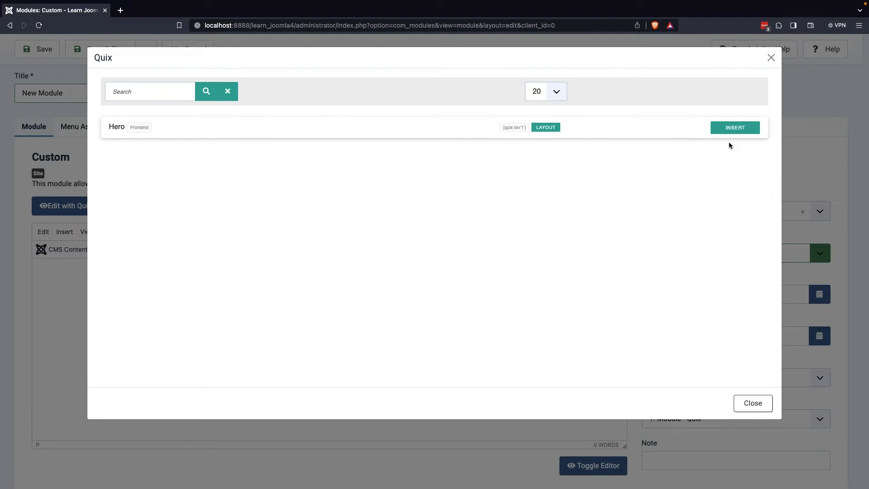
{"action": "left_click", "coordinate": [735, 127]}
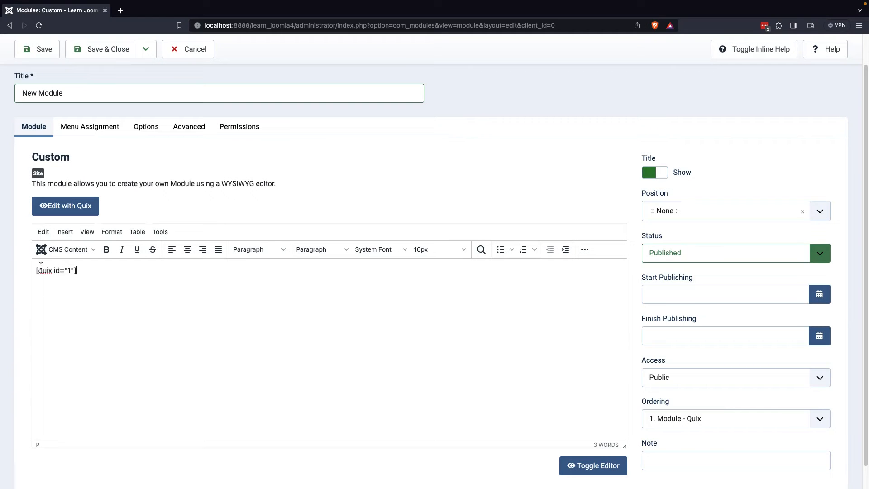
{"action": "left_click", "coordinate": [820, 210]}
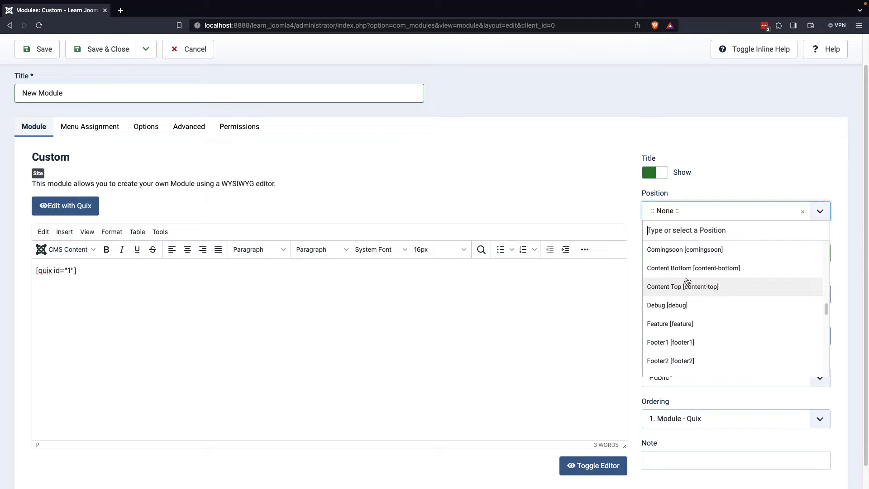
{"action": "scroll", "scroll_direction": "down", "scroll_amount": 3}
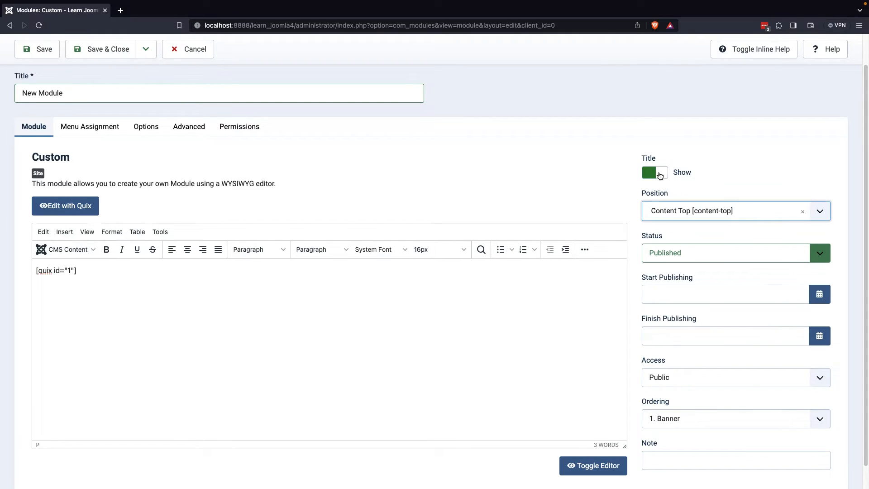
{"action": "left_click", "coordinate": [654, 172]}
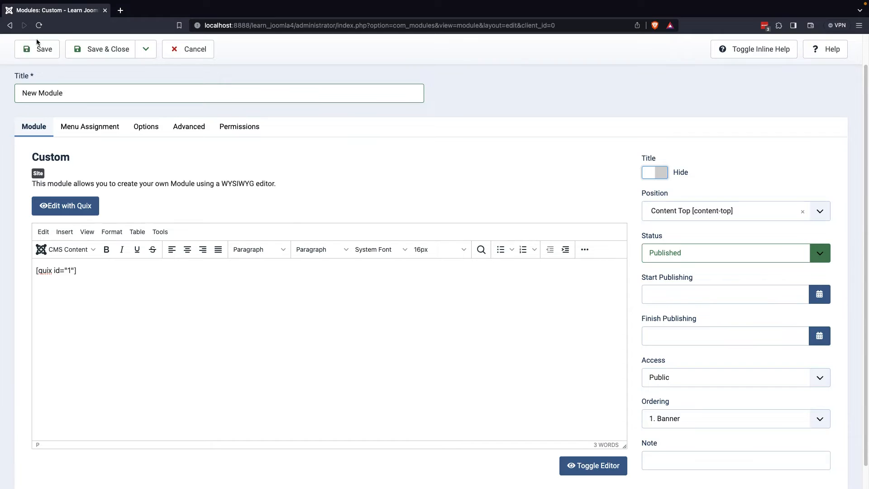
{"action": "left_click", "coordinate": [44, 49]}
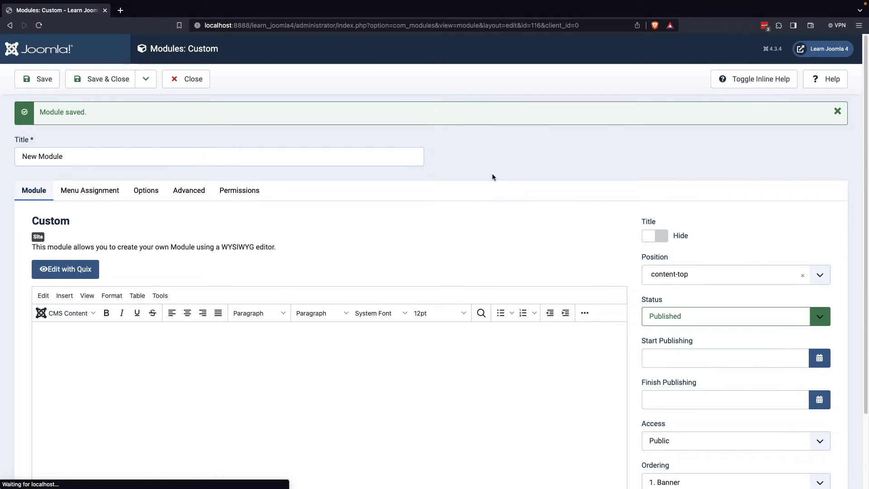
Step: Assign the module to the Home page only, then preview the live homepage
{"action": "left_click", "coordinate": [89, 190]}
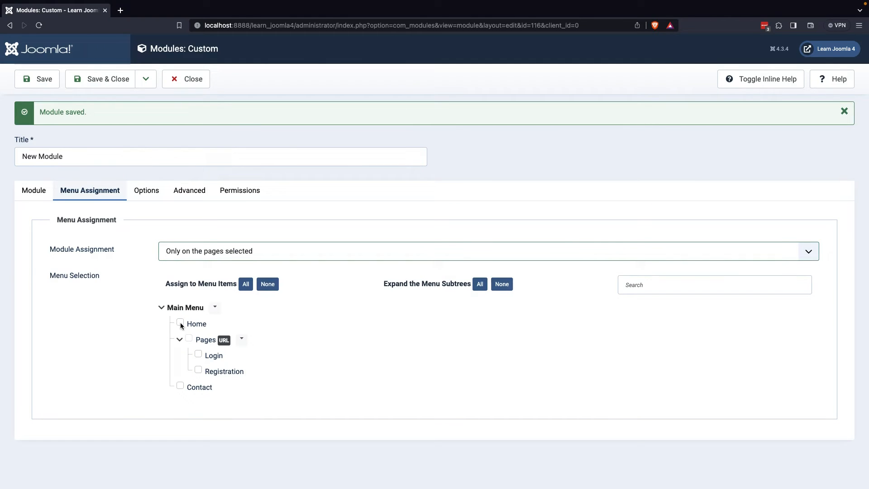
{"action": "left_click", "coordinate": [180, 323]}
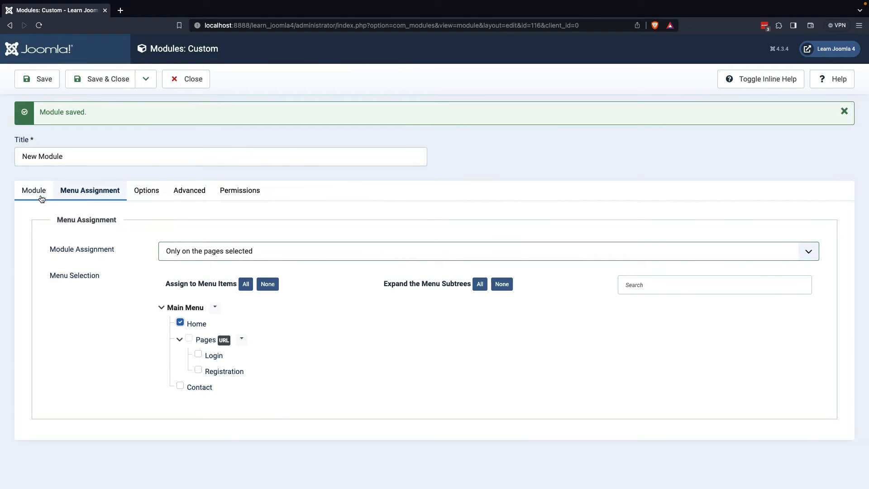
{"action": "left_click", "coordinate": [33, 190]}
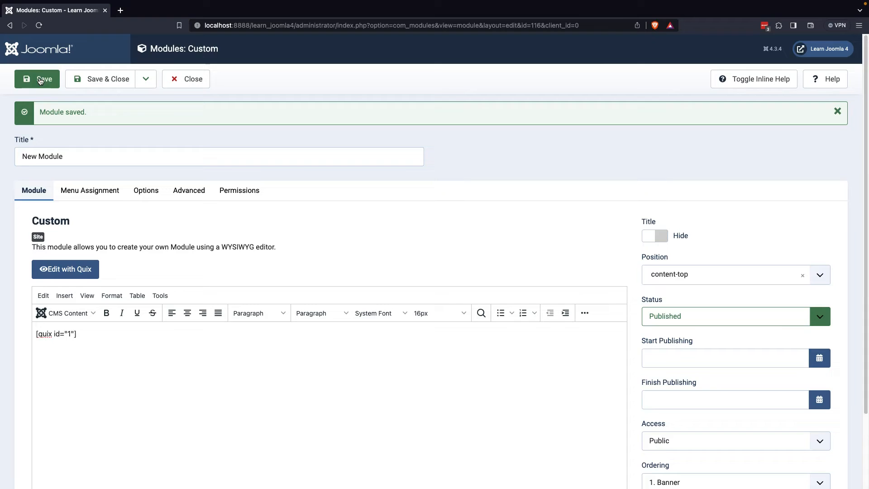
{"action": "mouse_move", "coordinate": [822, 49]}
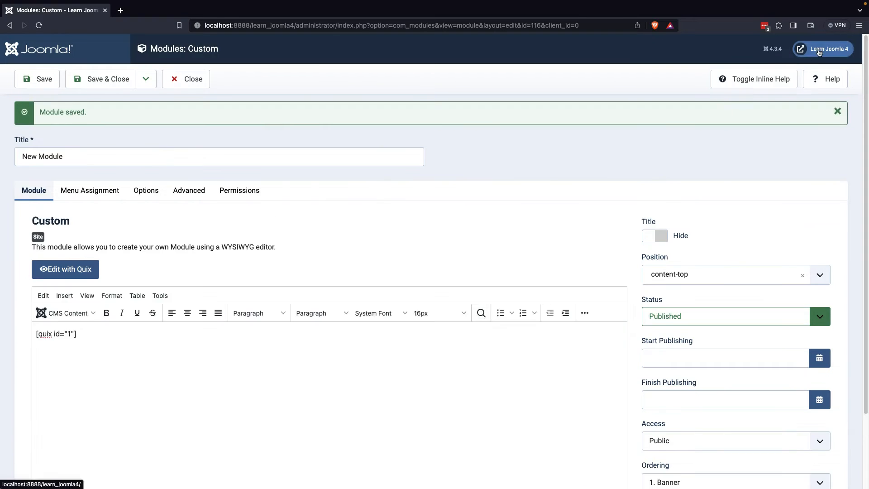
{"action": "left_click", "coordinate": [822, 49]}
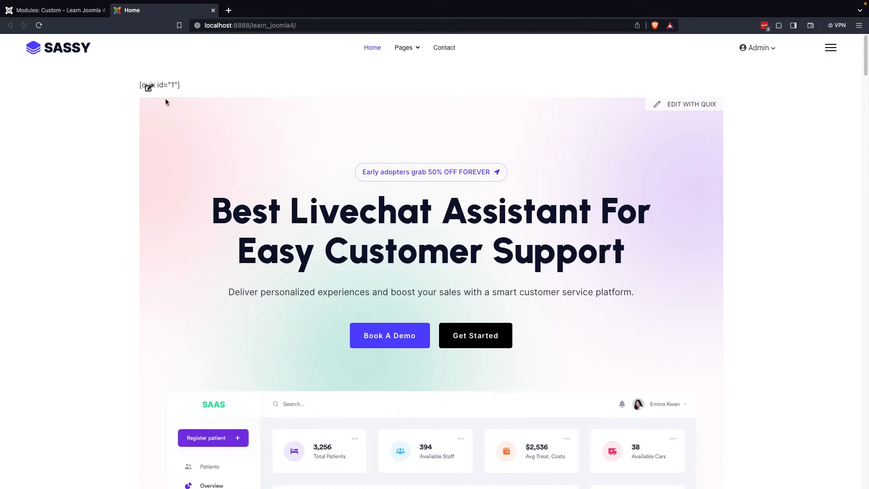
{"action": "mouse_move", "coordinate": [192, 86]}
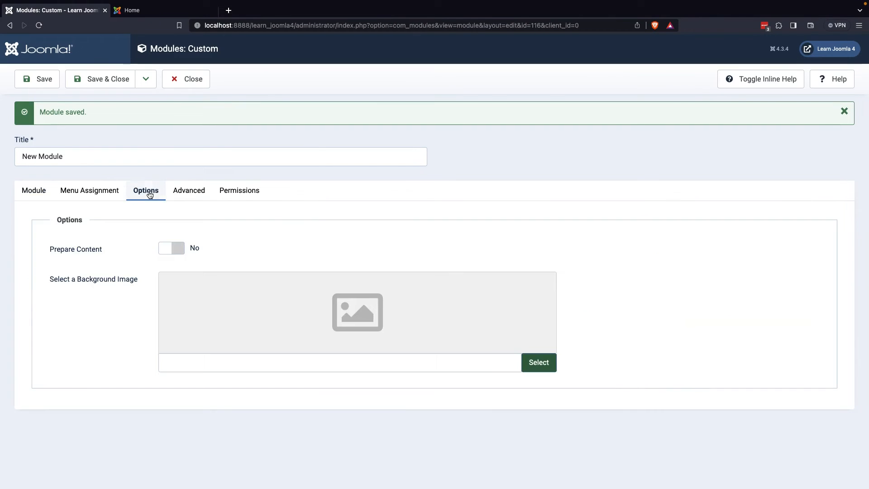
{"action": "mouse_move", "coordinate": [172, 248]}
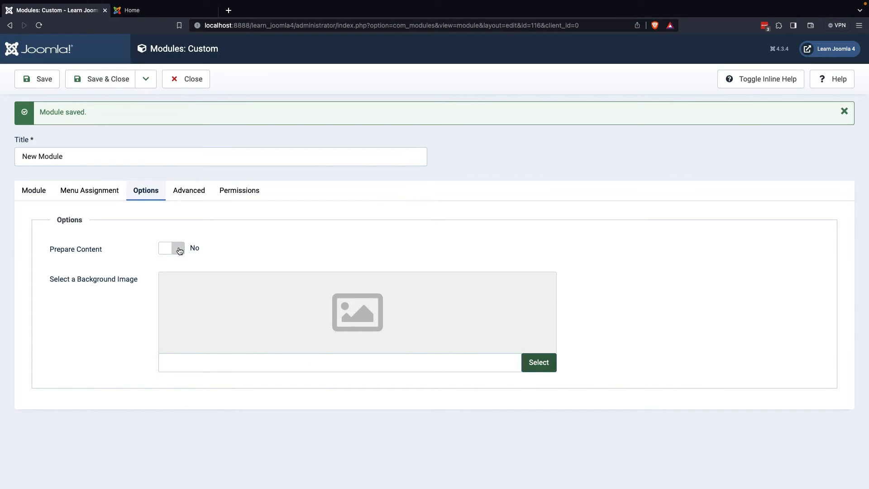
Step: Switch Prepare Content to Yes, save, and recheck the homepage
{"action": "left_click", "coordinate": [171, 248]}
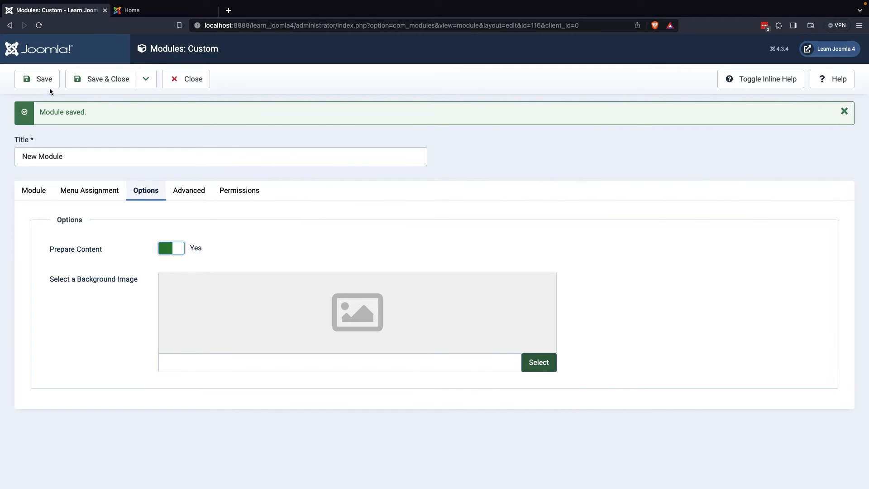
{"action": "left_click", "coordinate": [146, 9]}
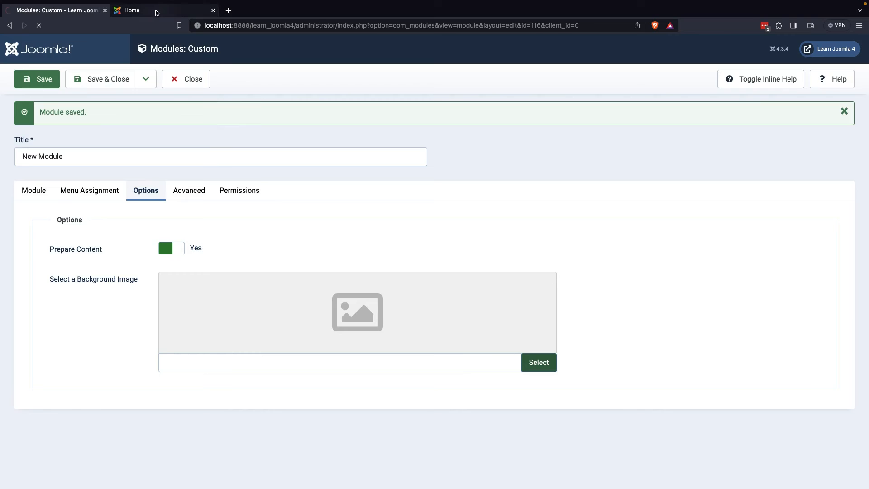
{"action": "left_click", "coordinate": [132, 10]}
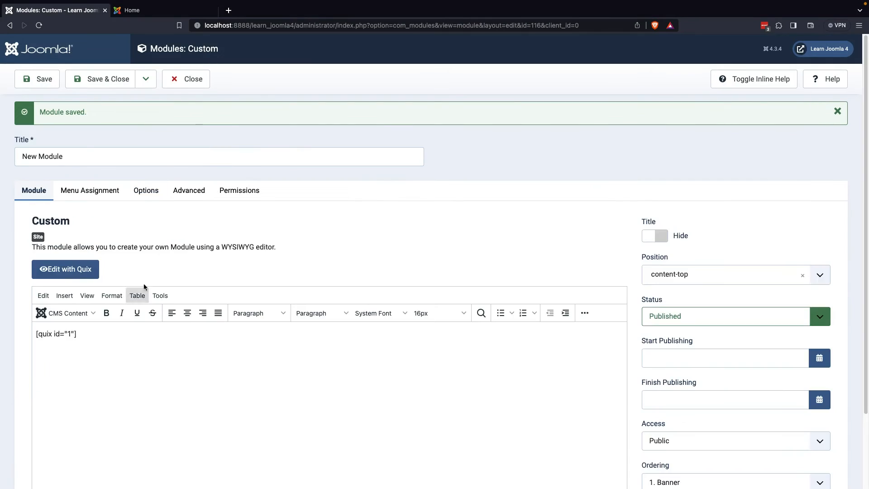
Step: Insert links to My Article and My Contact into the module content
{"action": "left_click", "coordinate": [66, 313]}
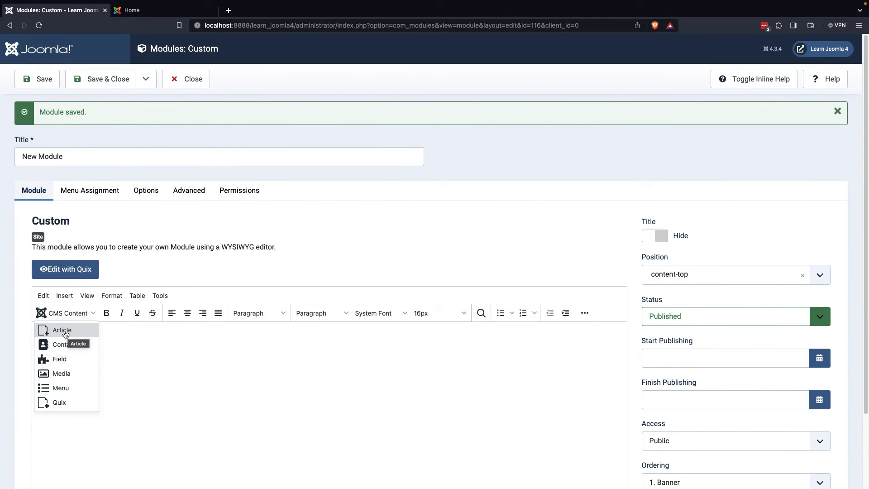
{"action": "left_click", "coordinate": [62, 330]}
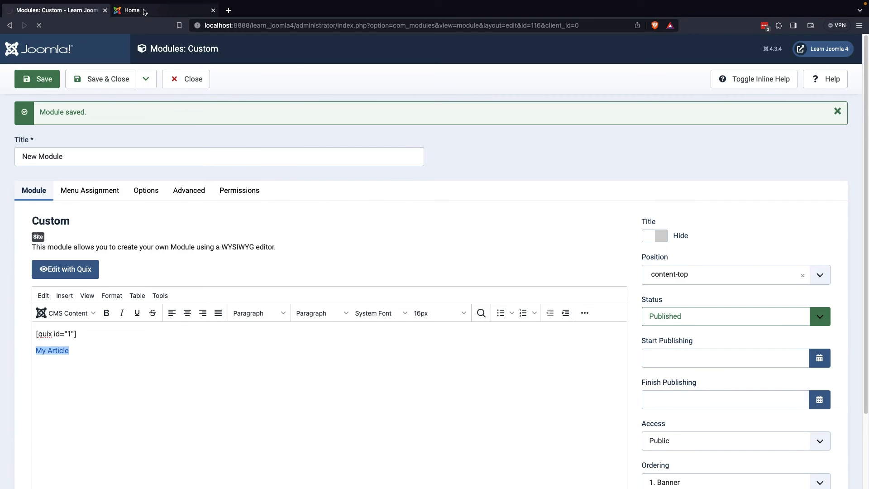
{"action": "left_click", "coordinate": [132, 10]}
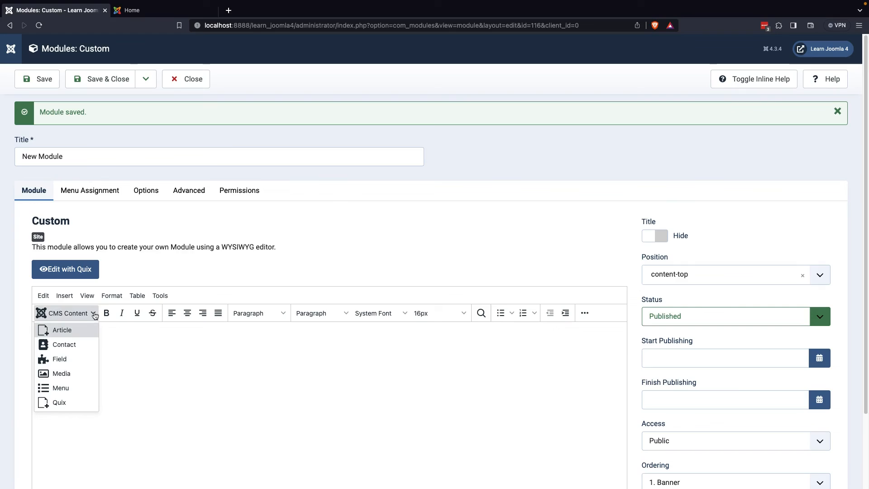
{"action": "left_click", "coordinate": [65, 344]}
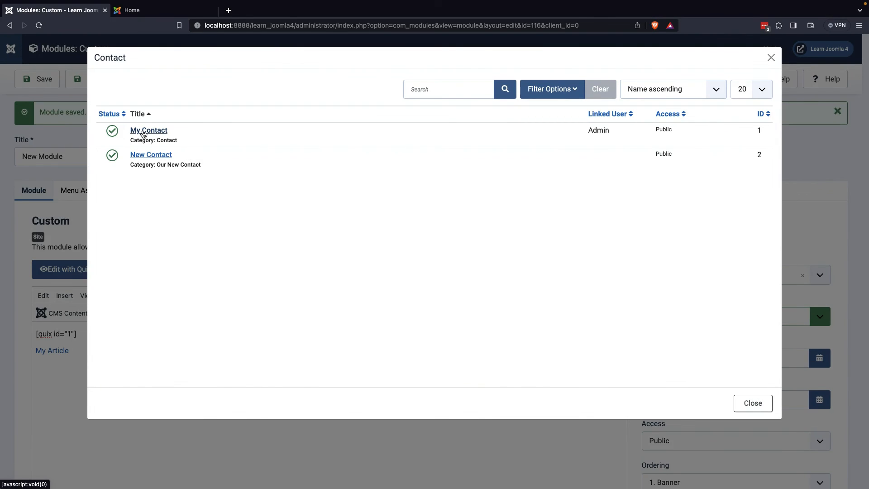
{"action": "left_click", "coordinate": [149, 130]}
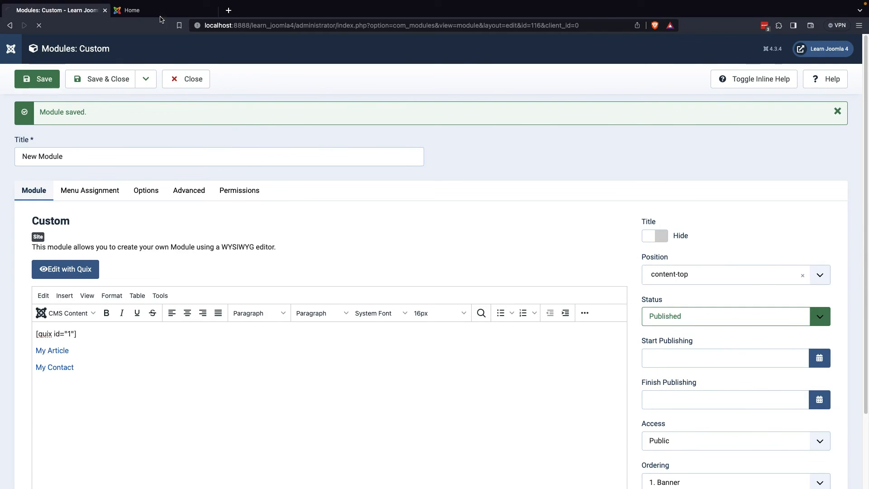
Step: Reload the homepage, follow the My Contact link, then return Home
{"action": "left_click", "coordinate": [131, 9]}
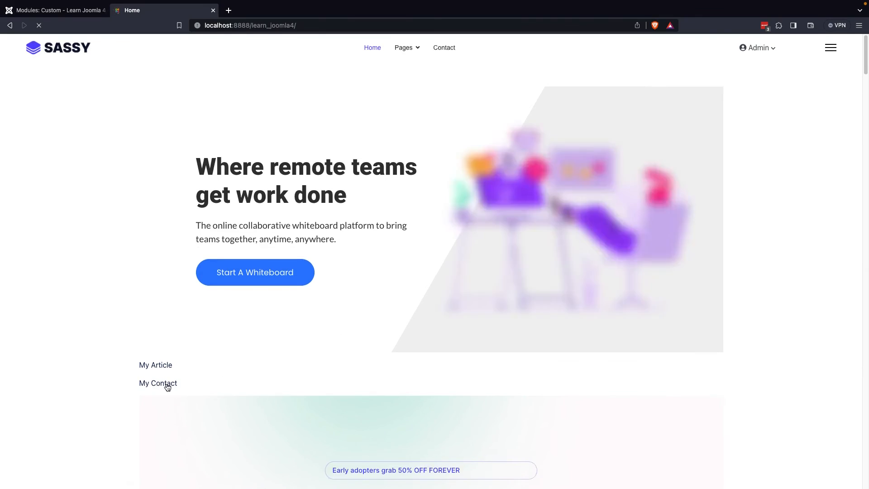
{"action": "left_click", "coordinate": [157, 382]}
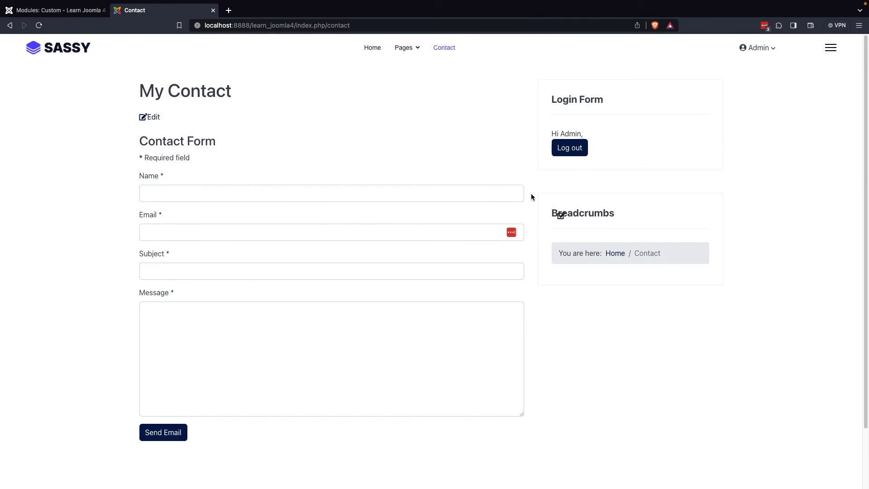
{"action": "left_click", "coordinate": [372, 47]}
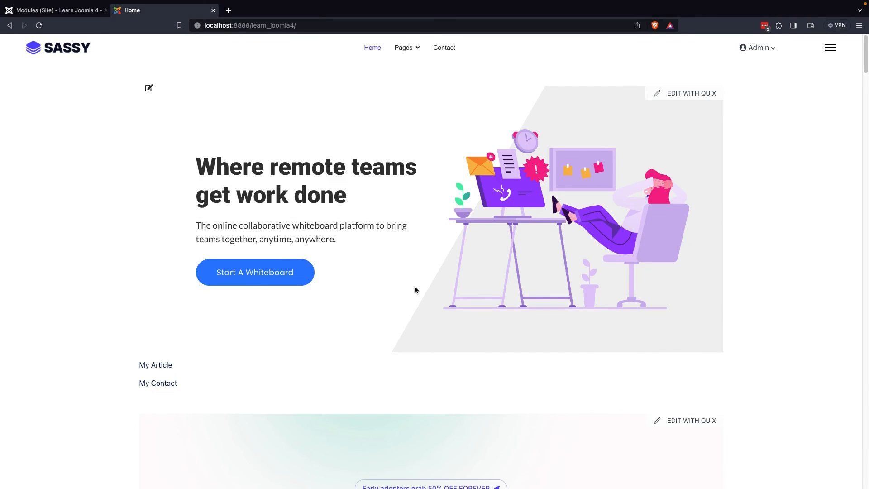